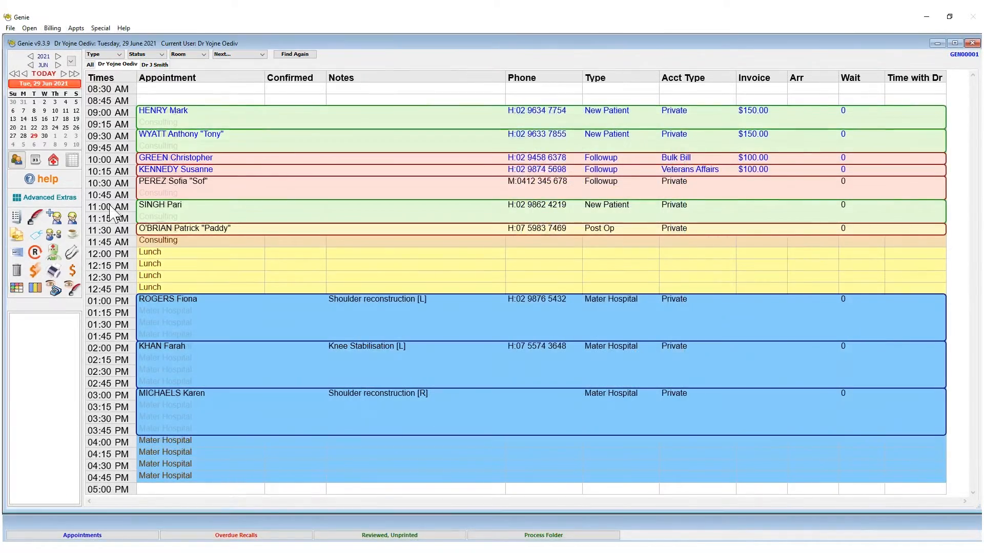
- Show Dr Yojne Oediv's task list, filtered to due or overdue tasks
left_click(34, 27)
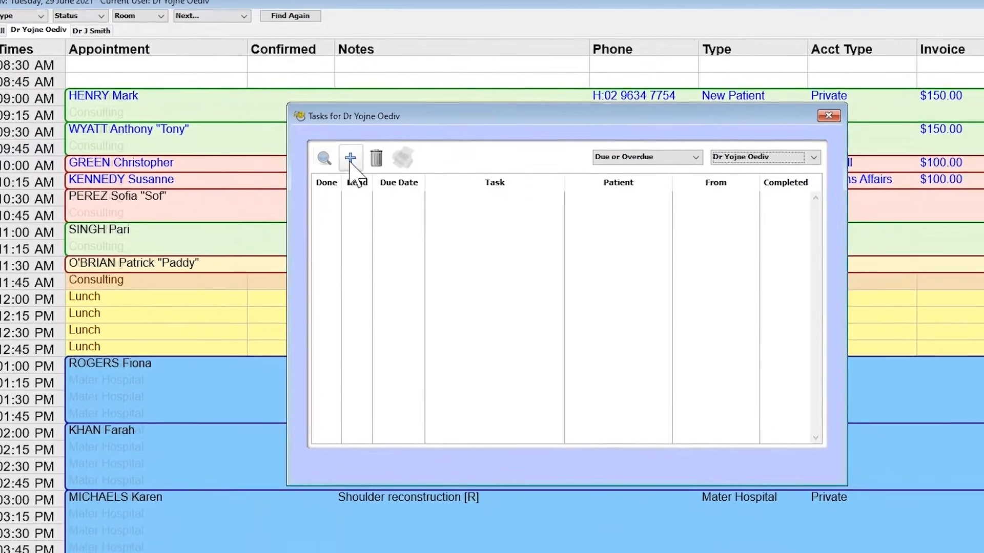
- Start a new task titled 'In House Referral' due 30/06/2021
left_click(350, 158)
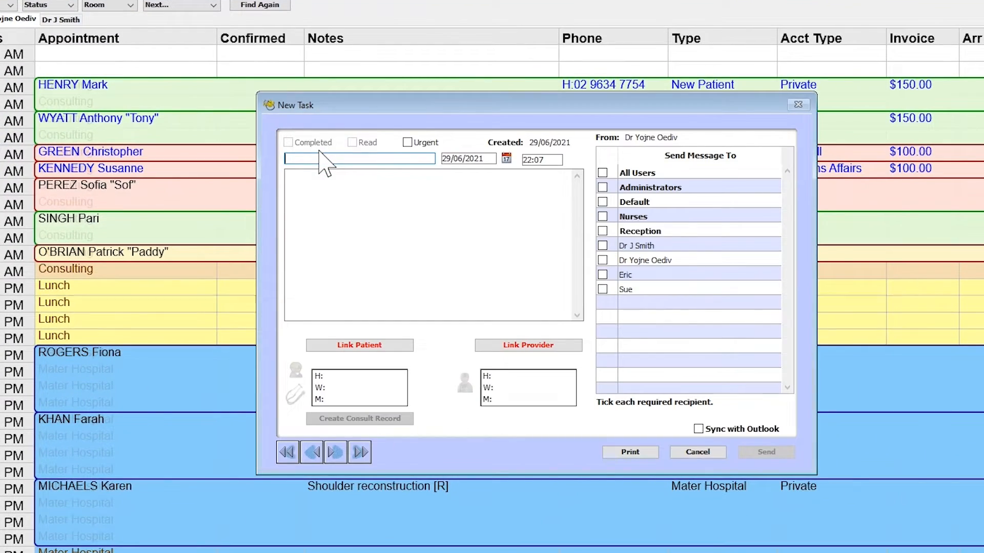
type("In House Referral")
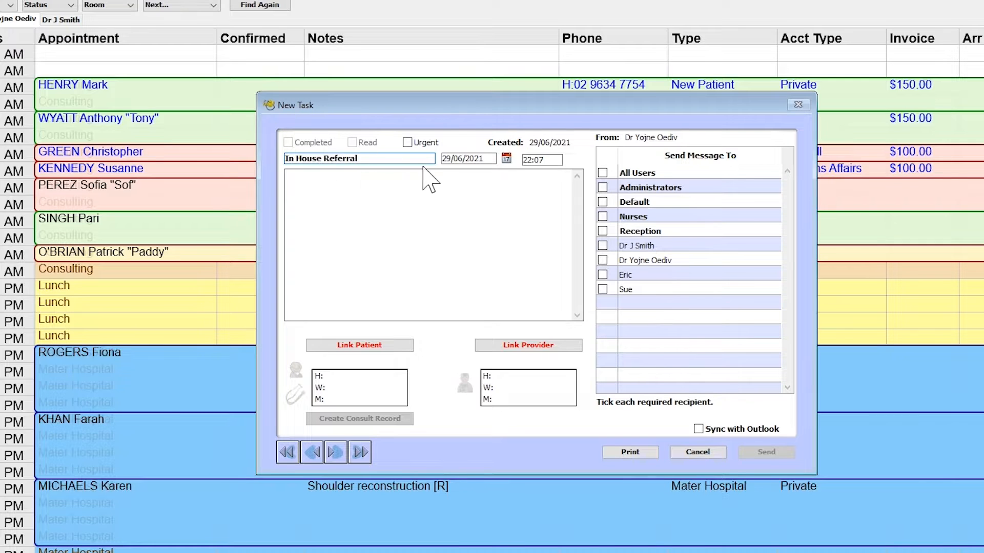
left_click(446, 159)
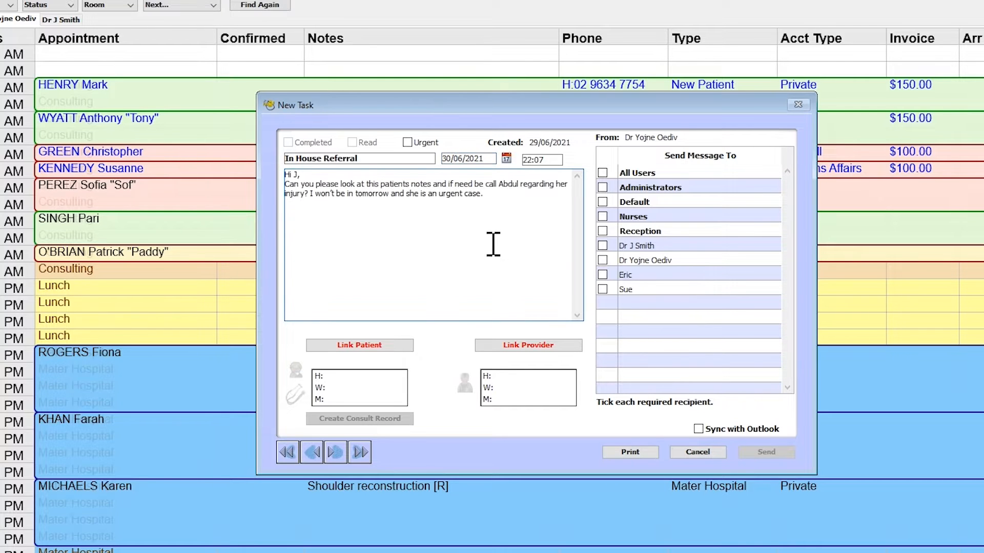
mouse_move(519, 244)
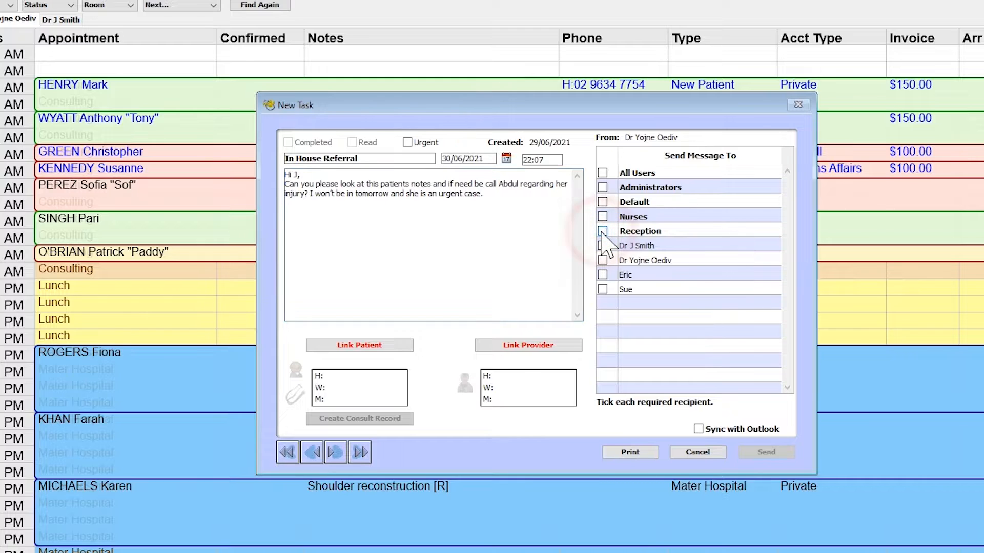
- Address the referral to Dr J Smith with patient and provider linked, and send it
left_click(603, 245)
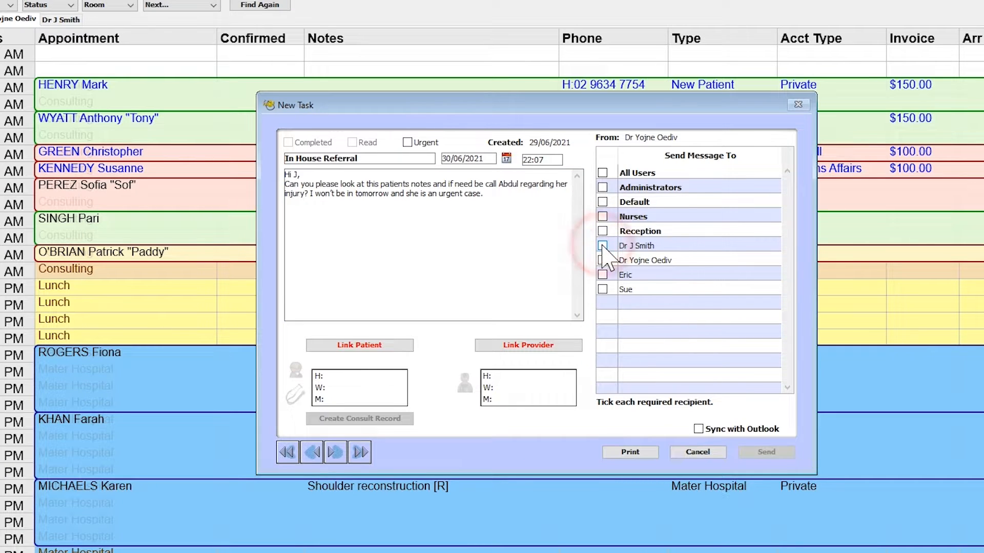
left_click(602, 245)
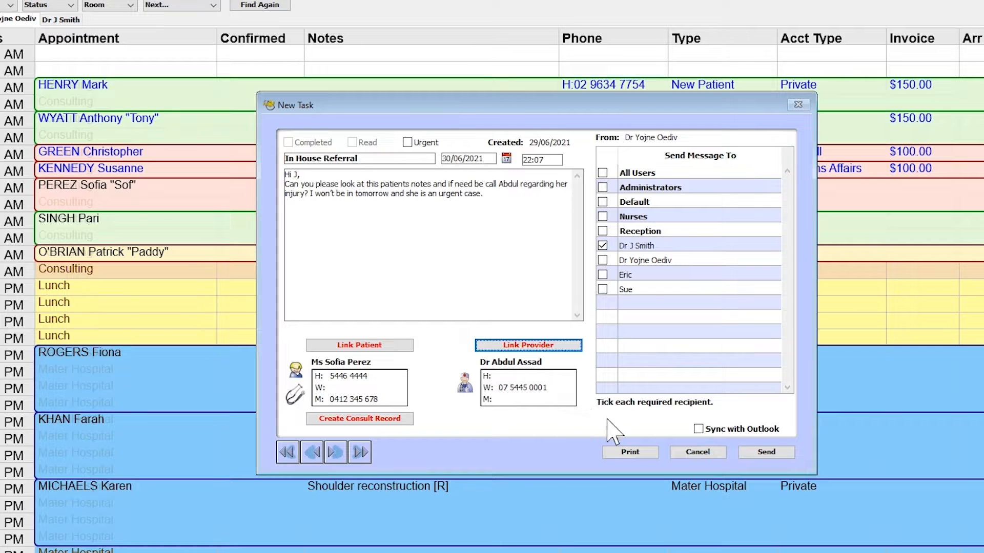
left_click(766, 453)
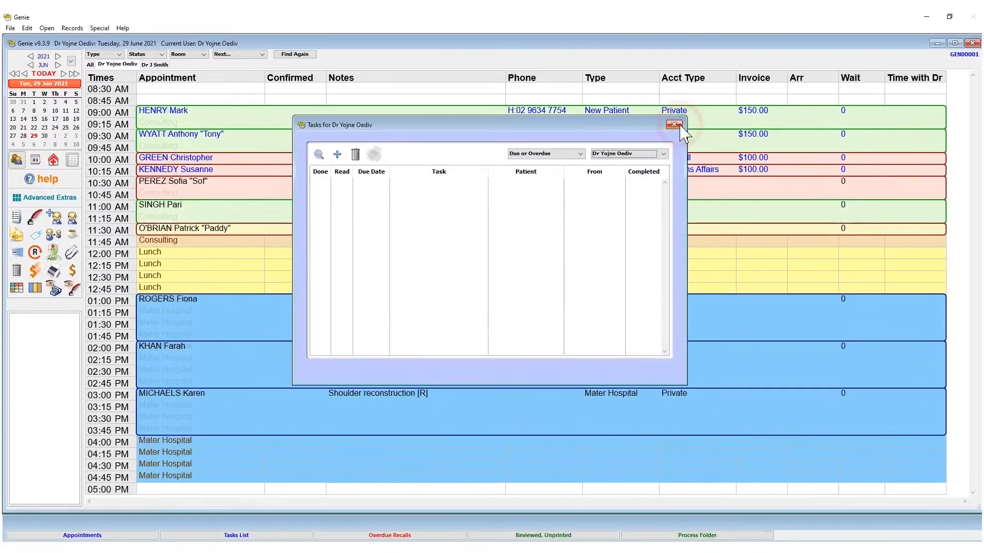
- Return to the appointment book and select the 10:30 patient appointment
left_click(672, 126)
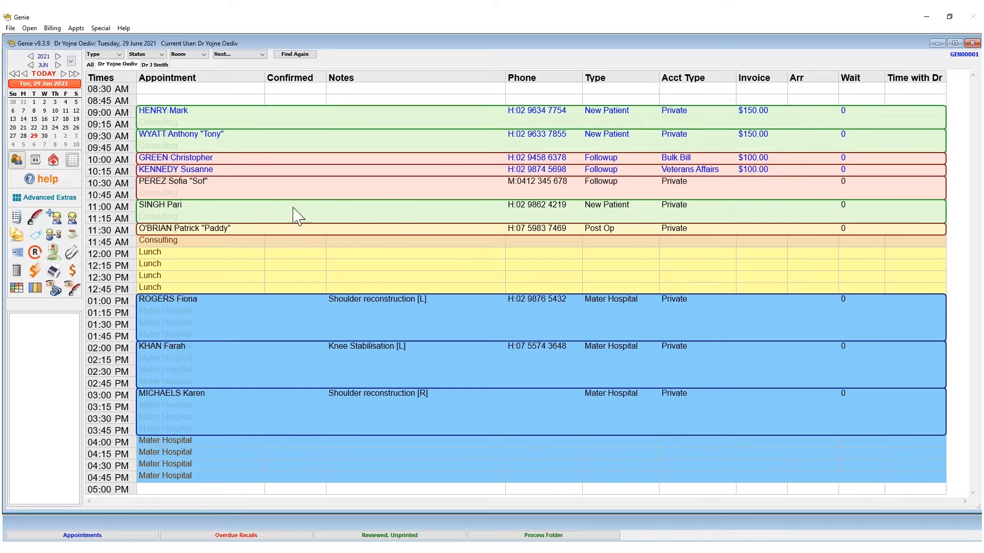
left_click(196, 187)
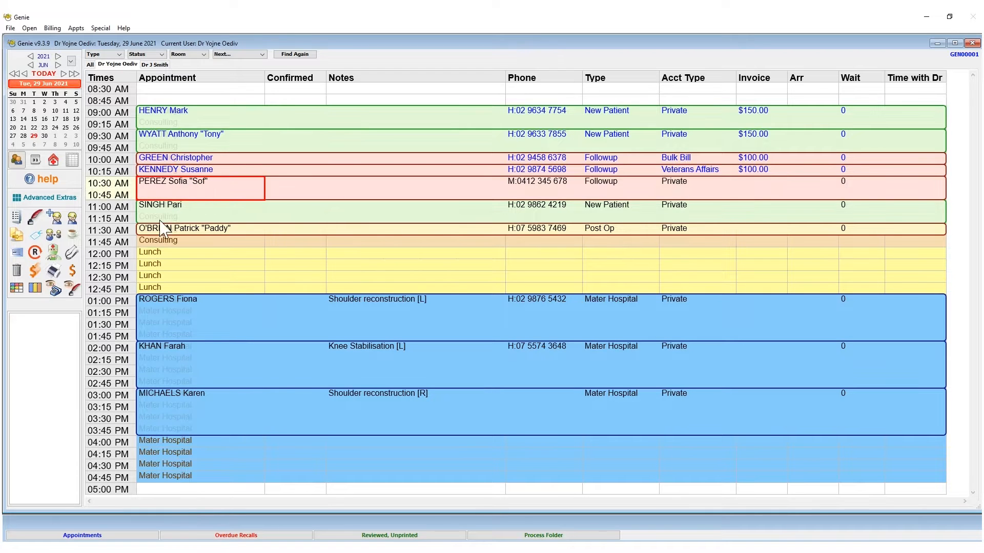
double_click(174, 181)
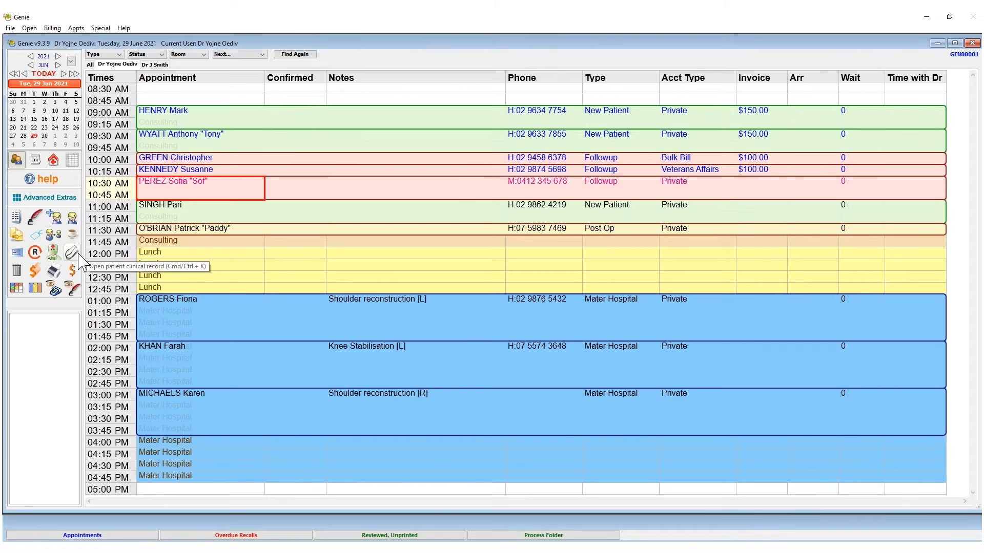
left_click(29, 28)
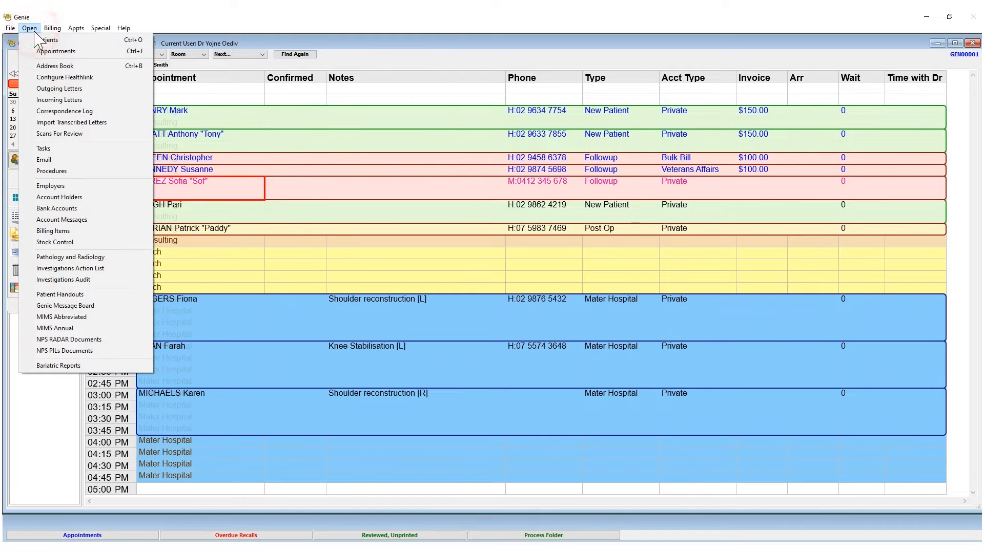
- Find patient Perez and open her clinical record with the knee pain notes
left_click(52, 39)
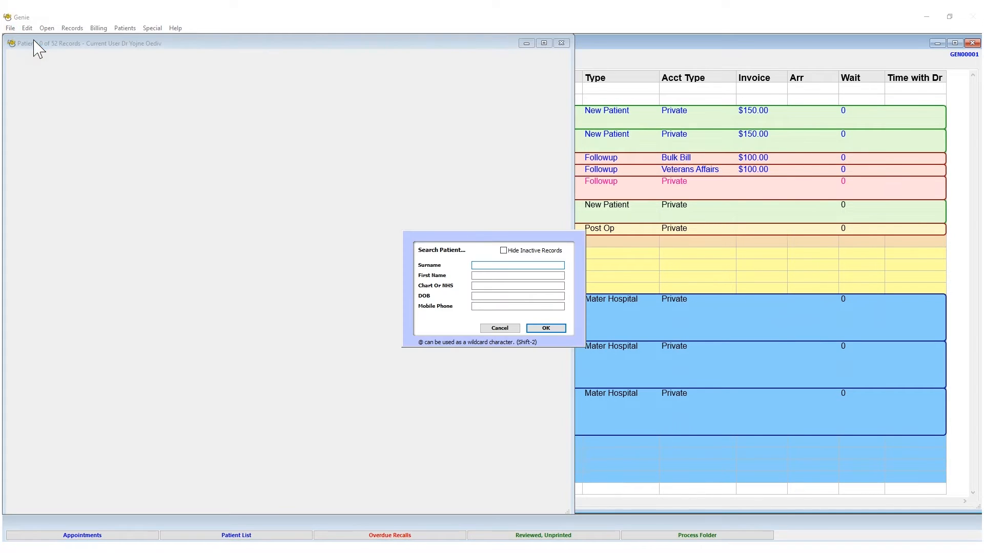
left_click(546, 328)
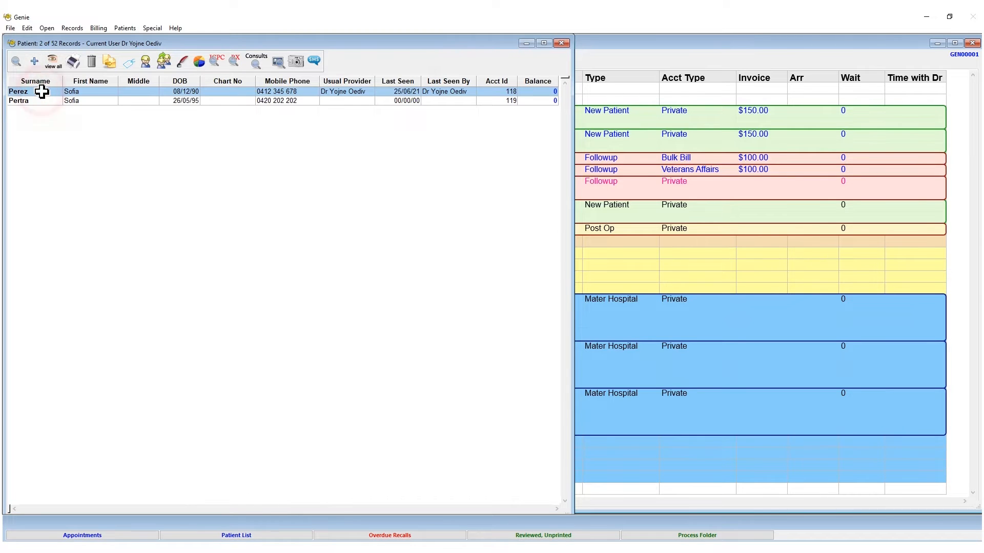
double_click(31, 92)
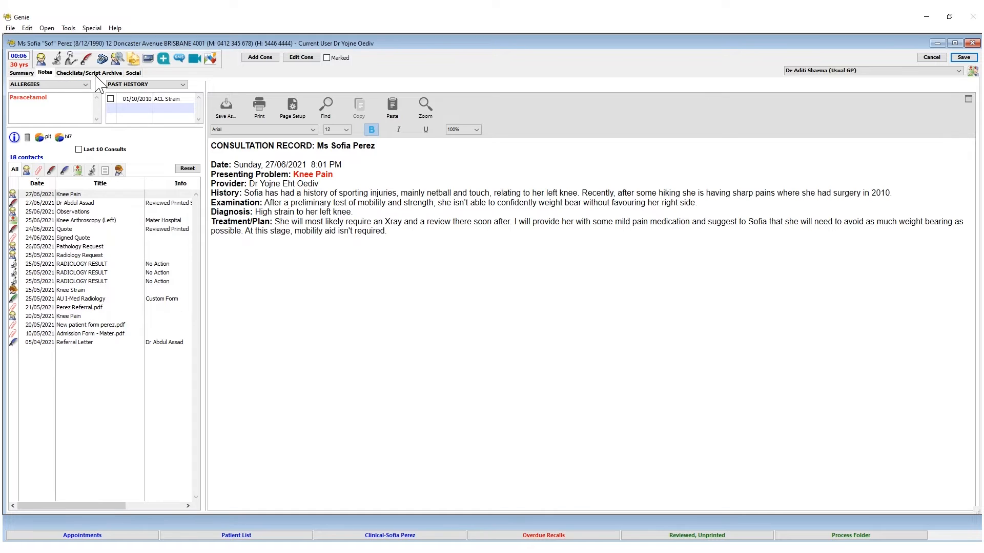
- Show the patient's Checklists/Script Archive with the In House Referral among her tasks
left_click(88, 73)
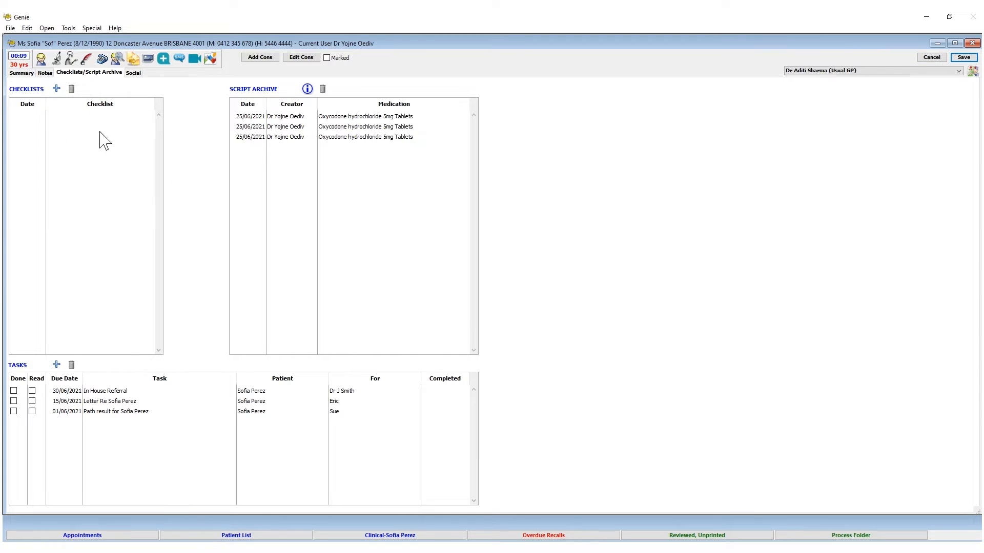
mouse_move(134, 419)
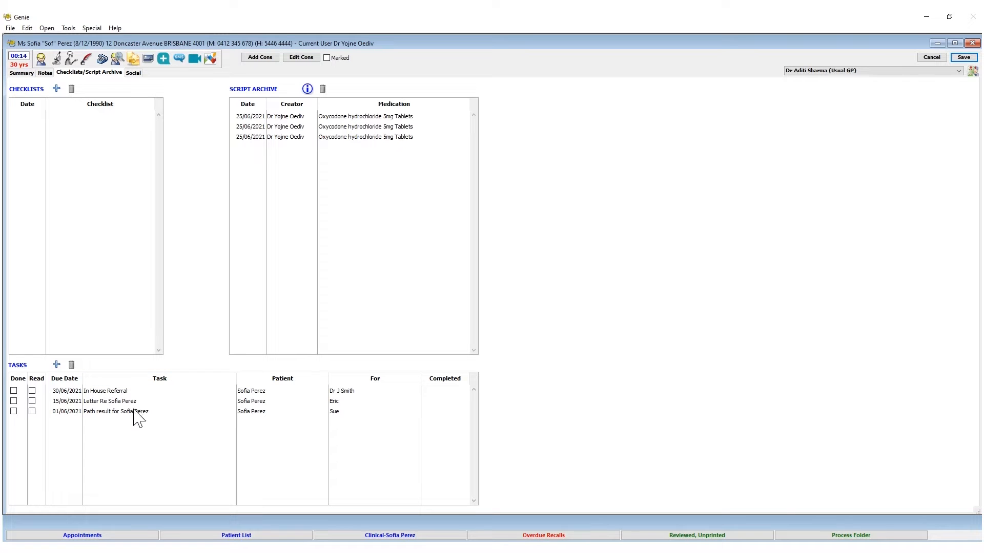
mouse_move(86, 37)
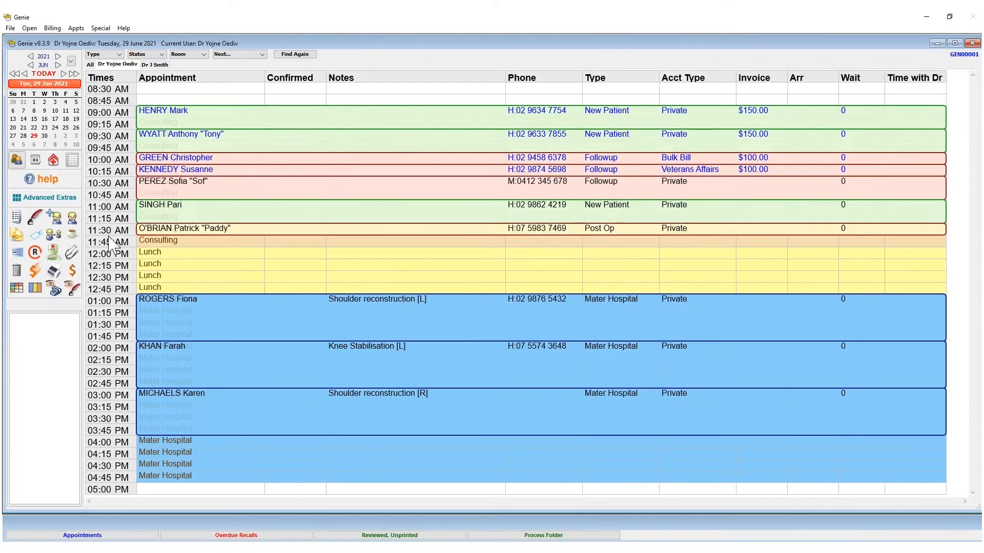
- Add a task from the patient's appointment, then cancel it without sending
right_click(179, 185)
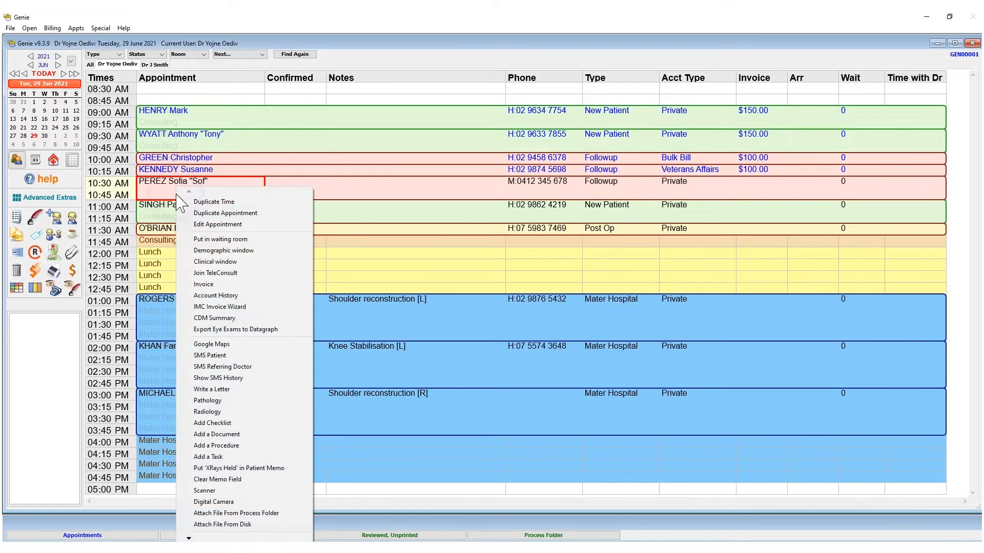
left_click(207, 457)
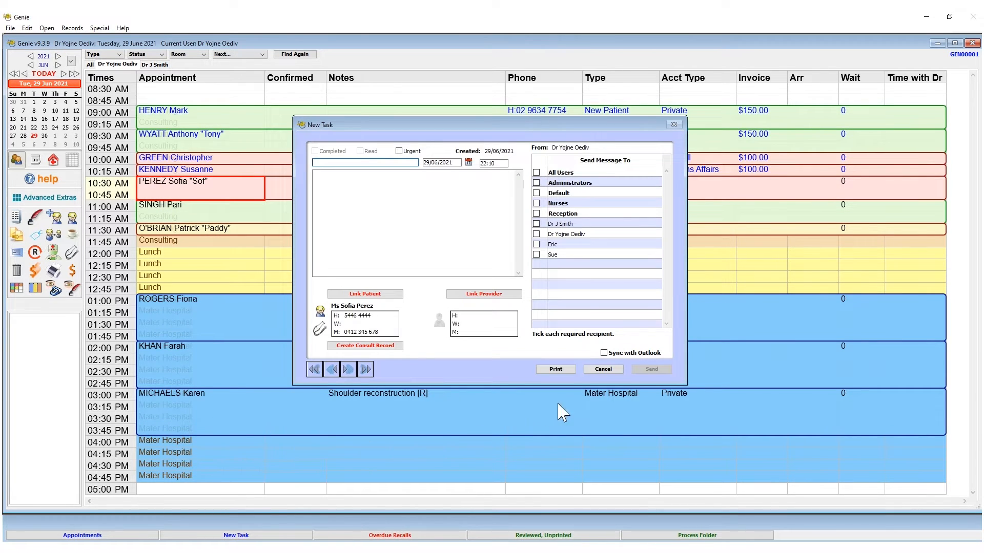
left_click(603, 369)
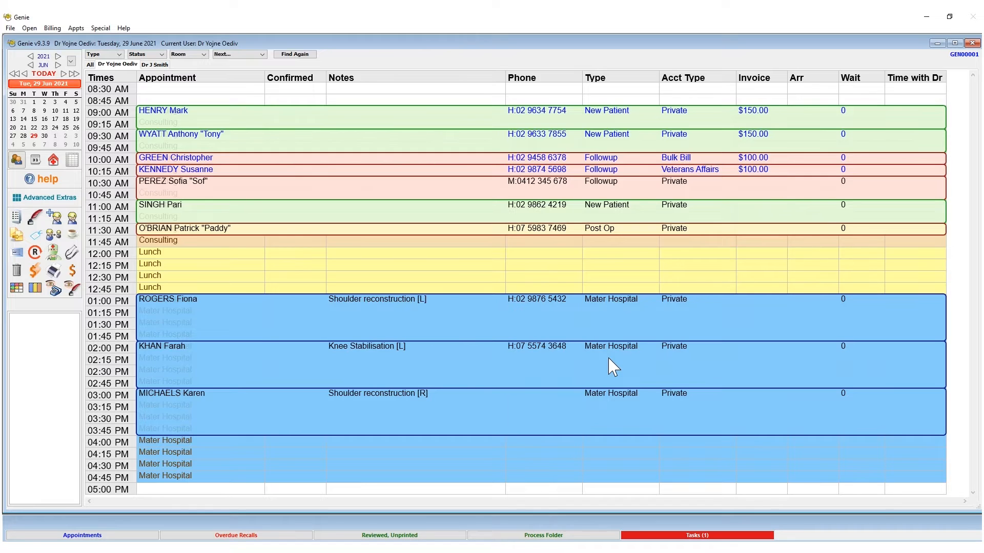
mouse_move(650, 485)
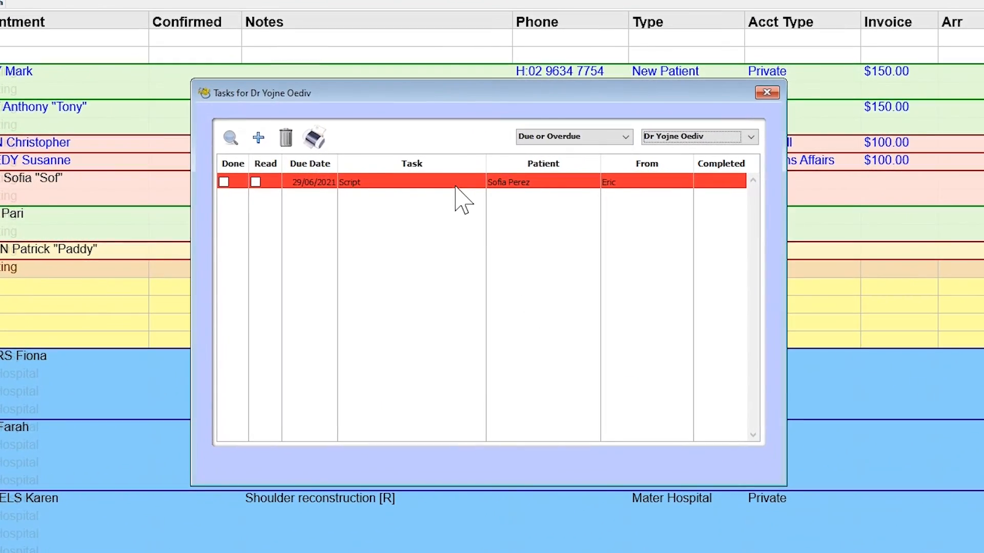
- Read the urgent Script task and send Eric a thank-you reply
double_click(412, 182)
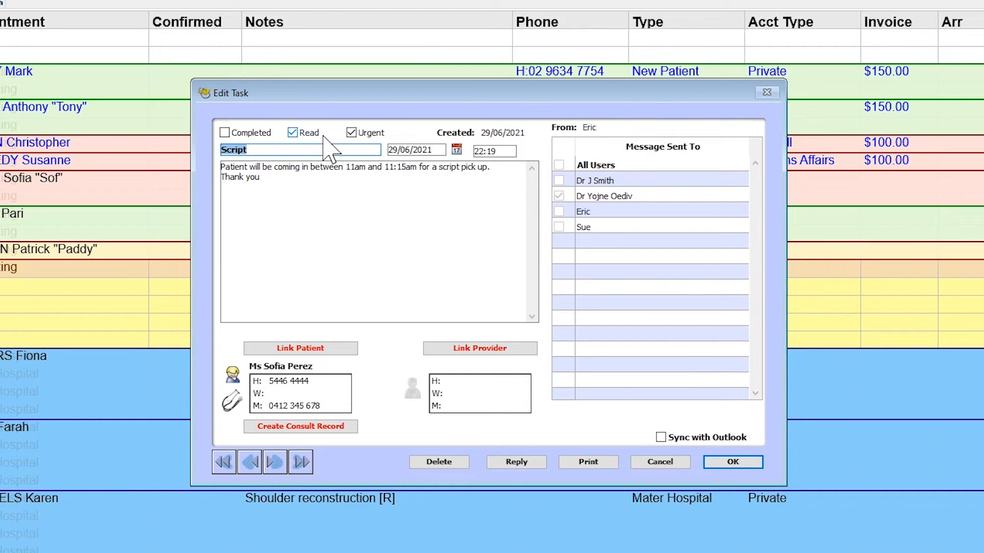
mouse_move(504, 412)
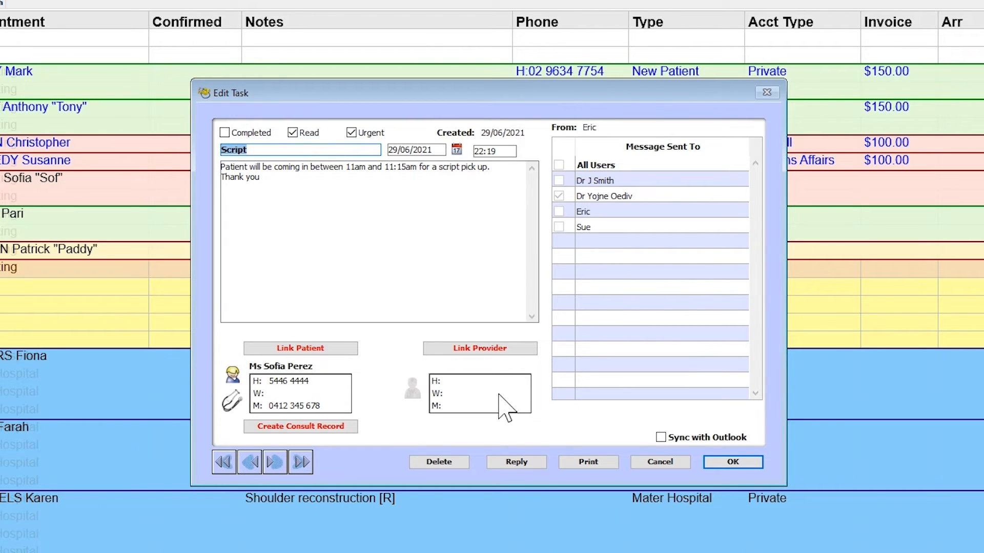
left_click(516, 462)
type("Thank you Eri")
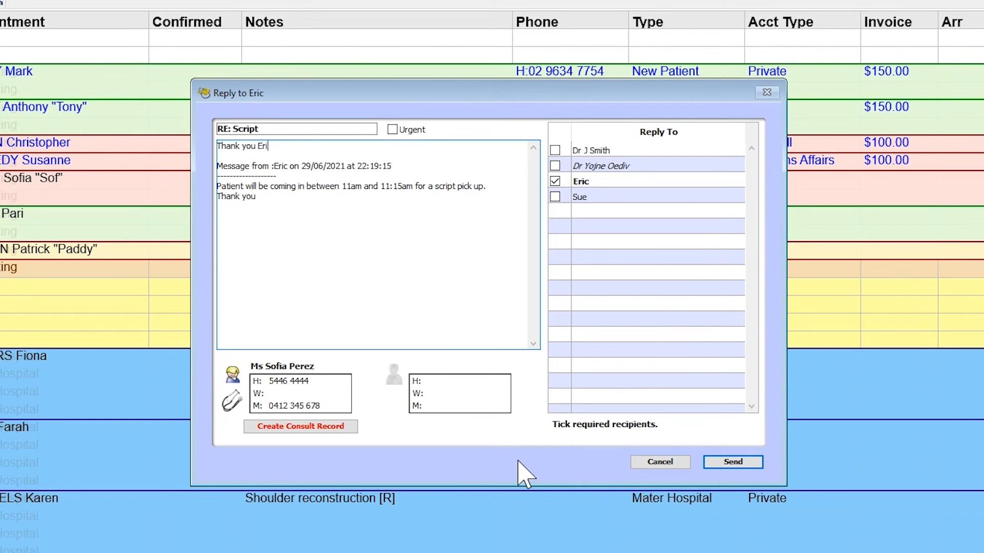
left_click(727, 462)
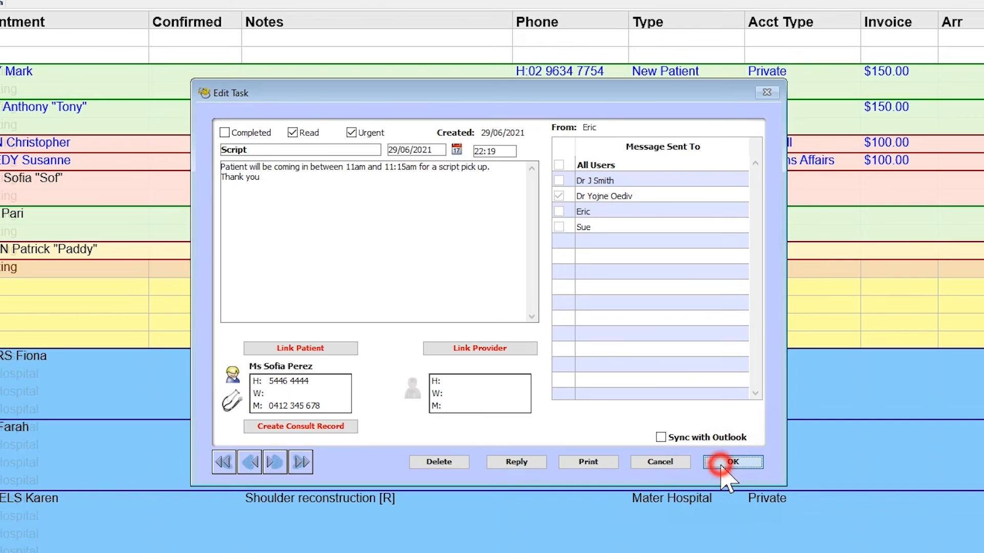
- Tick the Script task done with completion date 29/06/2021, leaving no due tasks
left_click(728, 462)
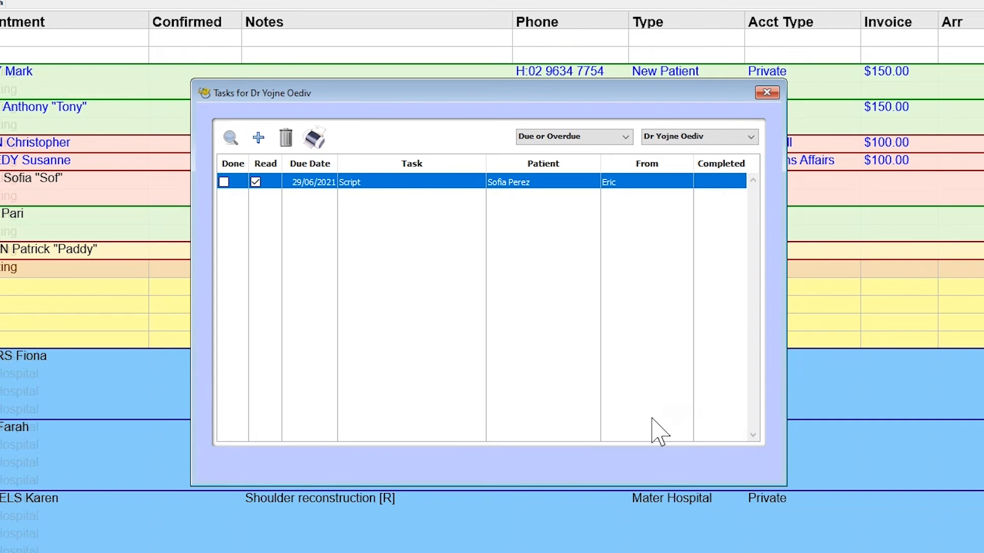
left_click(224, 182)
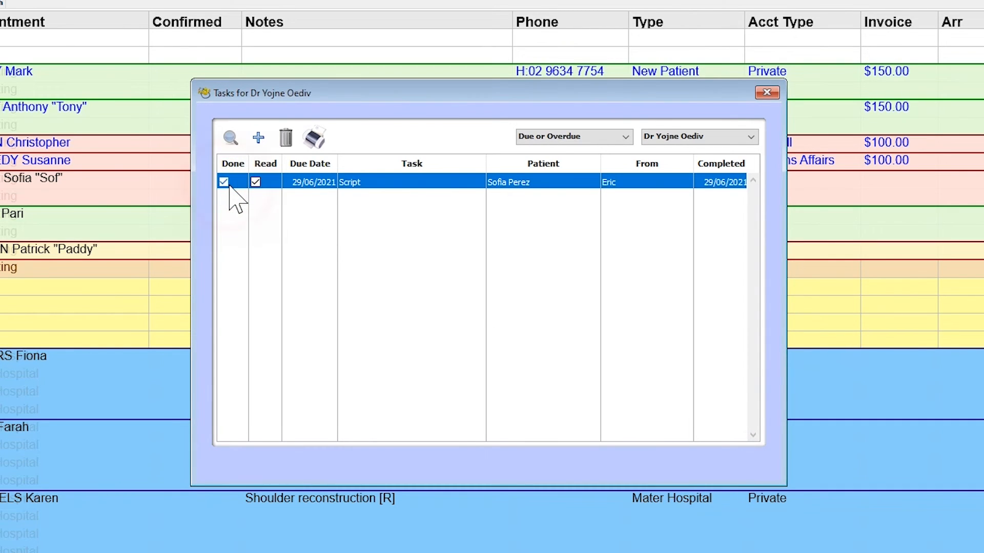
left_click(224, 182)
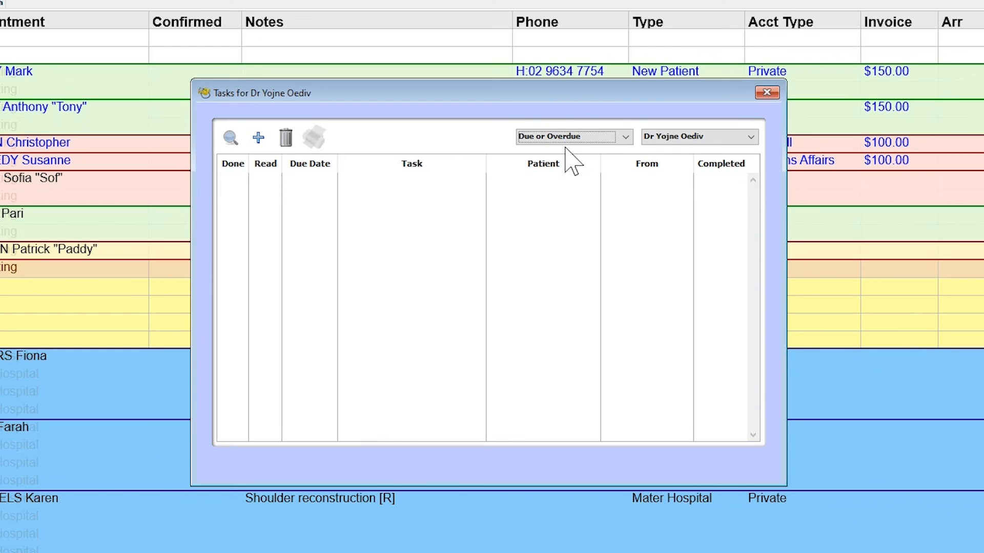